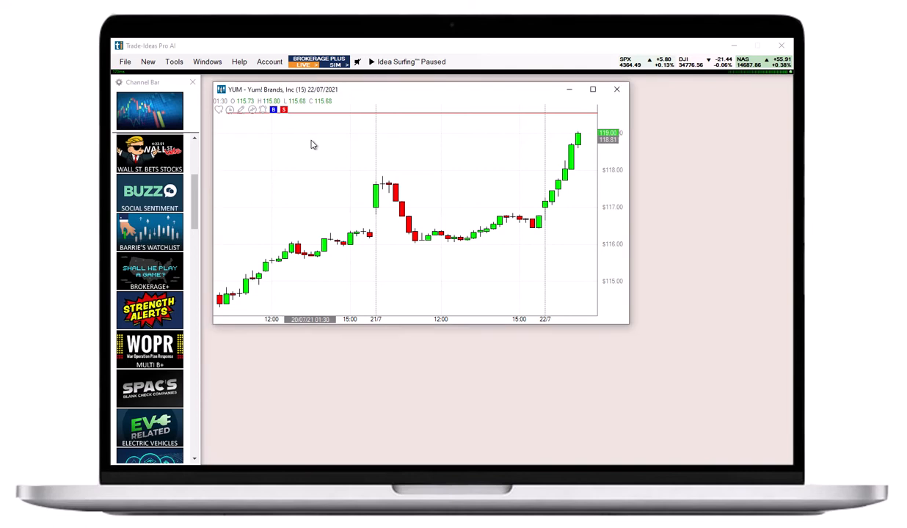
# Open a Brokerage Plus window from the New menu and show its Strategies list.
pyautogui.rightClick(311, 145)
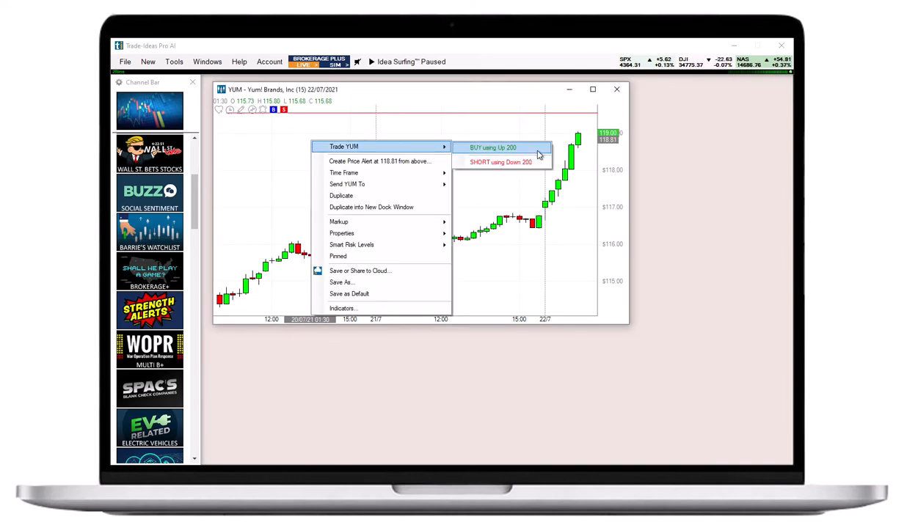
pyautogui.moveTo(502, 162)
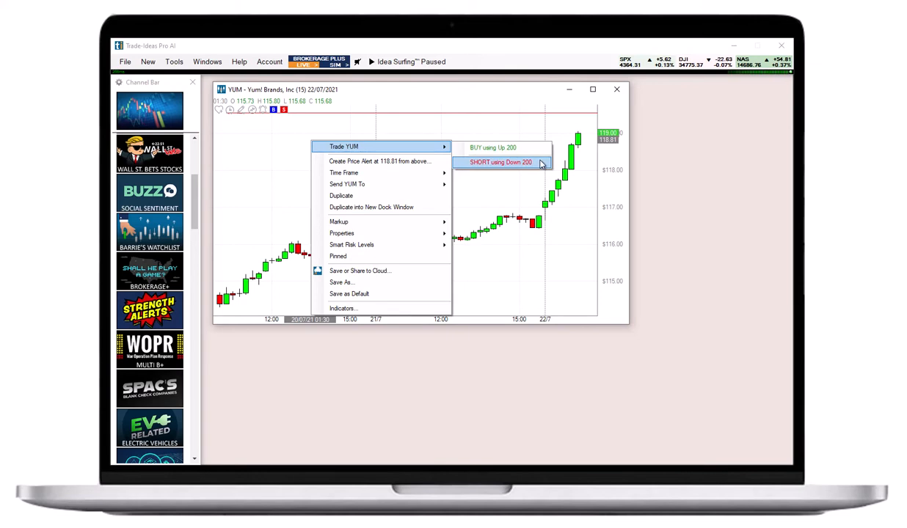
pyautogui.moveTo(493, 147)
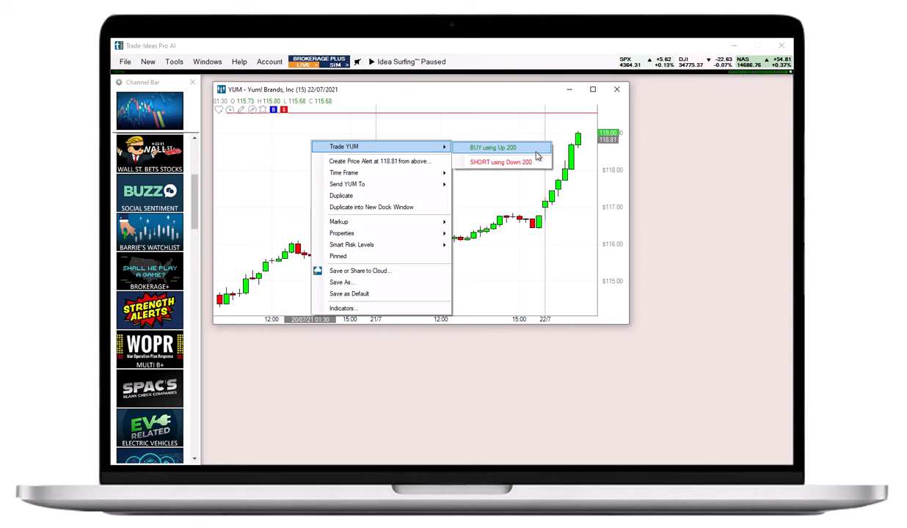
pyautogui.moveTo(429, 138)
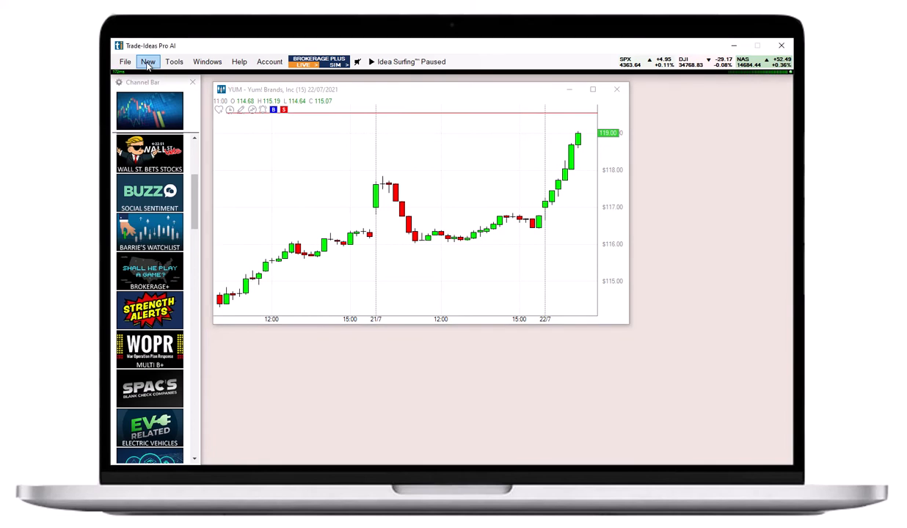
pyautogui.click(147, 62)
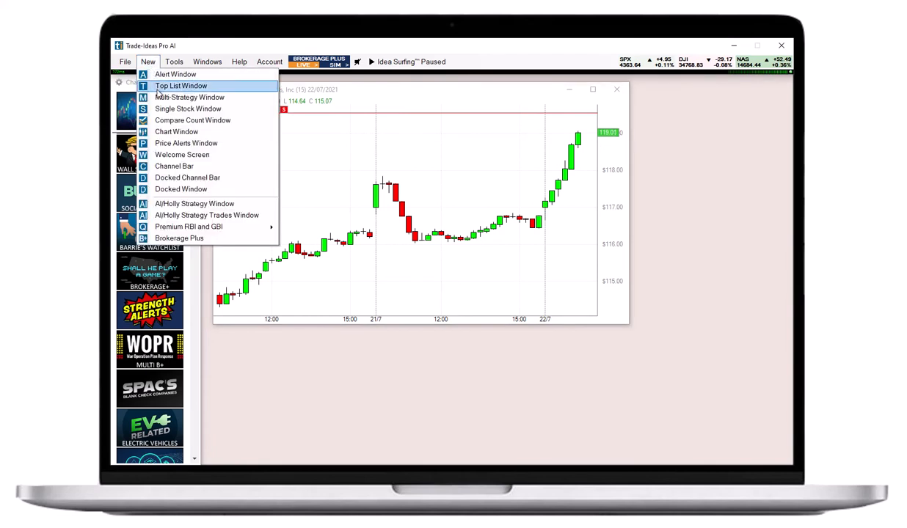
pyautogui.moveTo(229, 241)
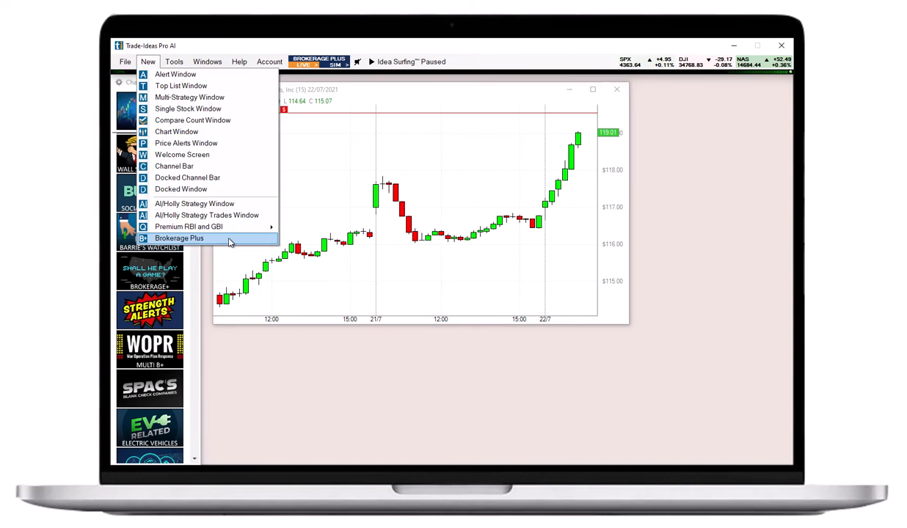
pyautogui.click(179, 238)
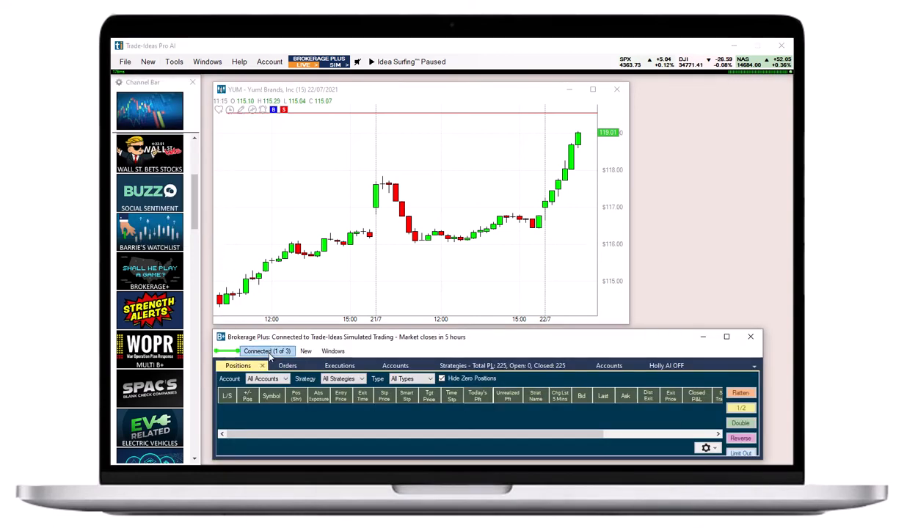
pyautogui.click(268, 350)
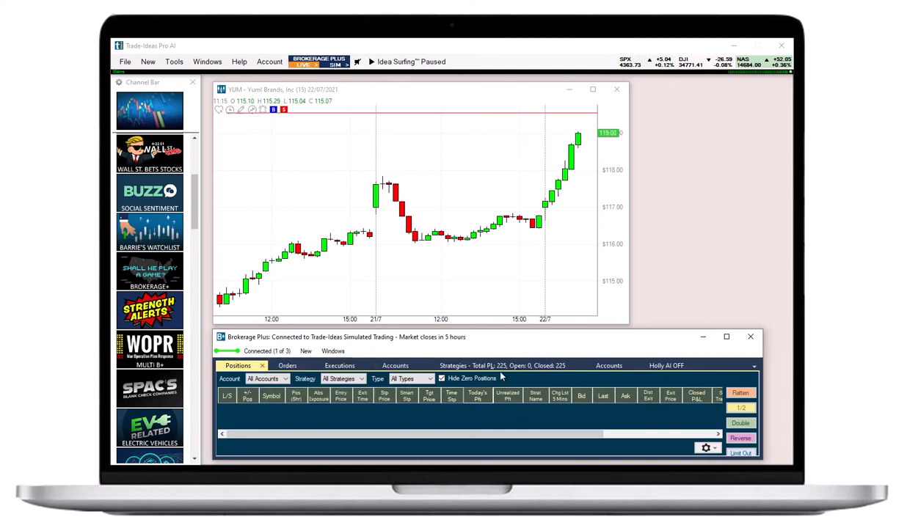
pyautogui.click(462, 366)
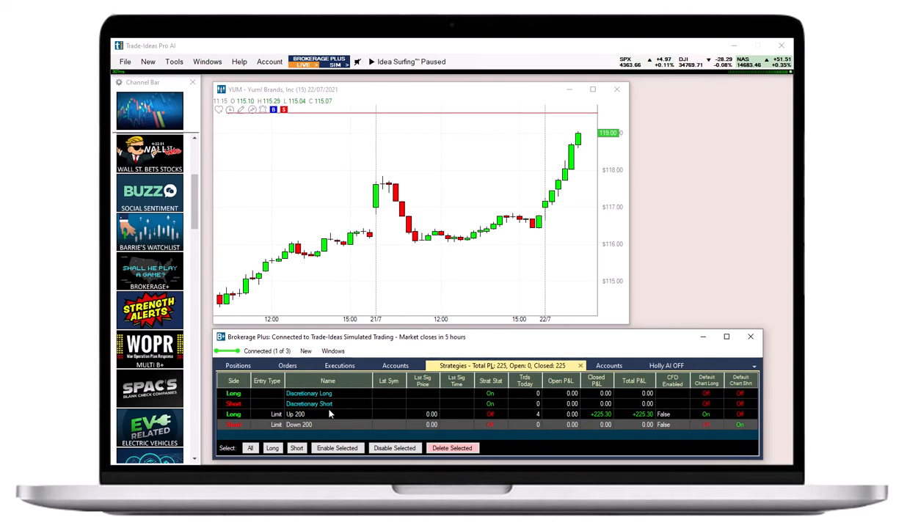
pyautogui.rightClick(329, 414)
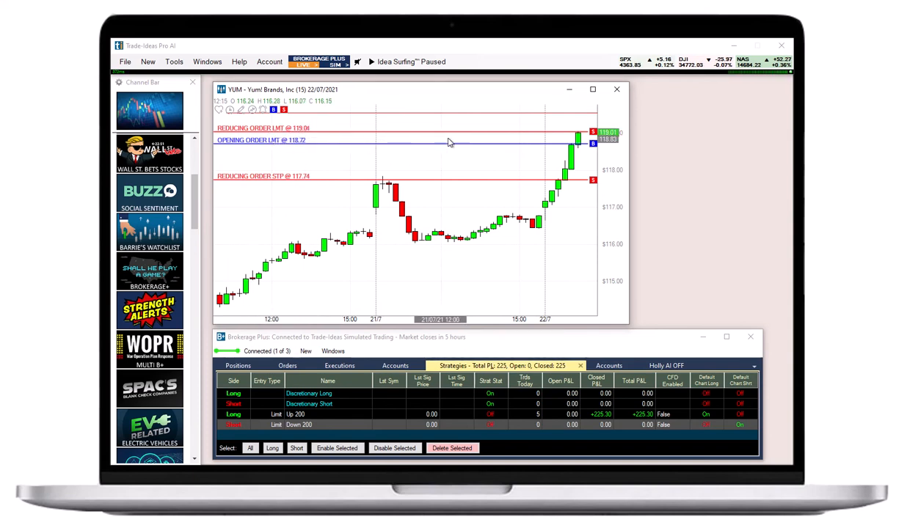
# Drag the YUM closing limit order line up to a higher price.
pyautogui.moveTo(450, 127); pyautogui.dragTo(461, 118)
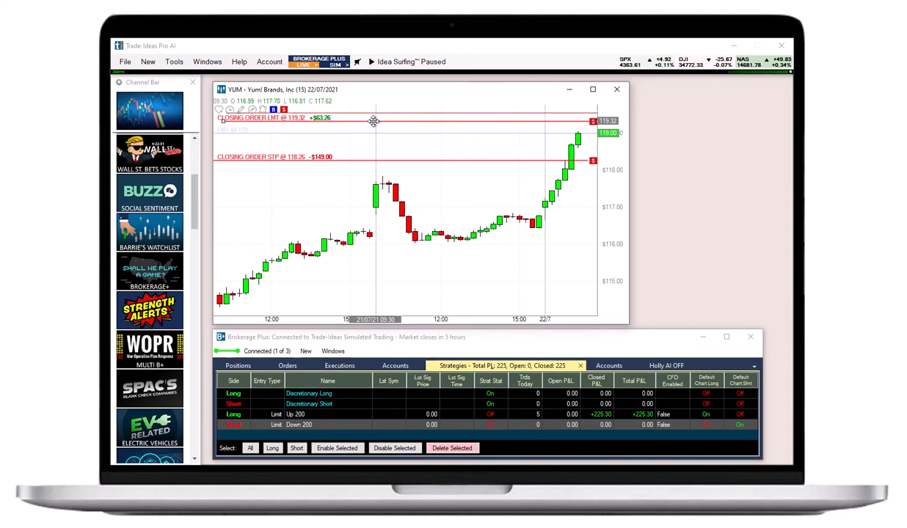
pyautogui.moveTo(373, 117); pyautogui.dragTo(376, 110)
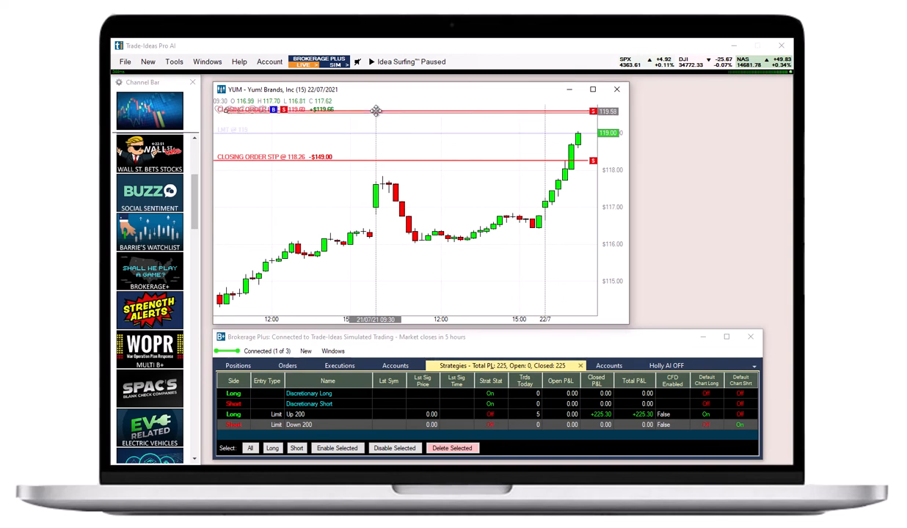